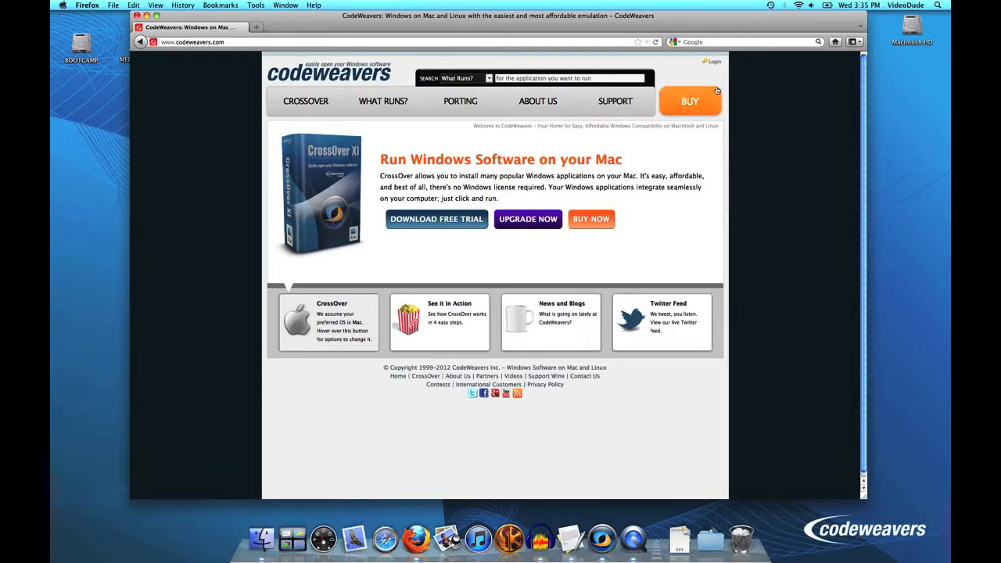
{"action": "left_click", "coordinate": [712, 61]}
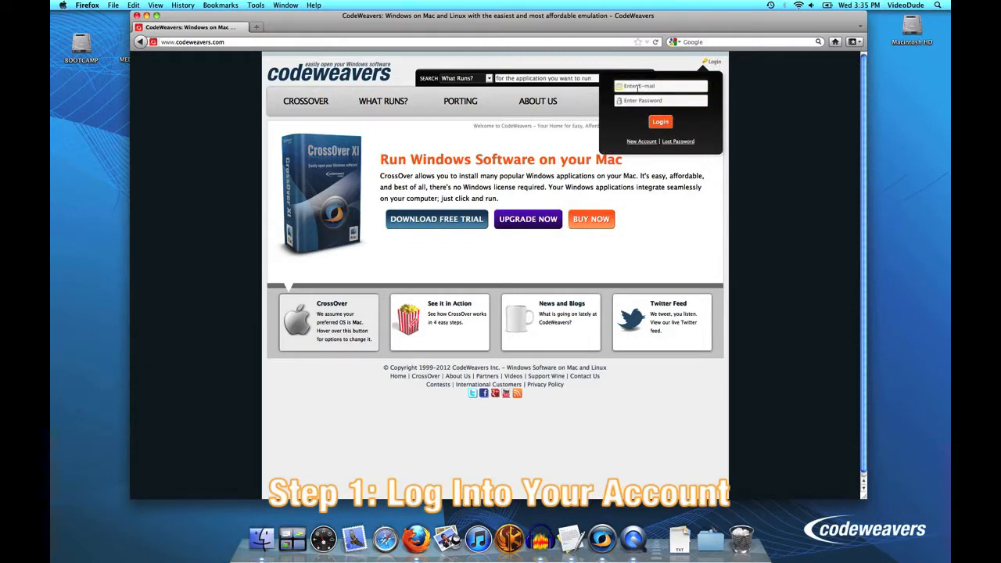
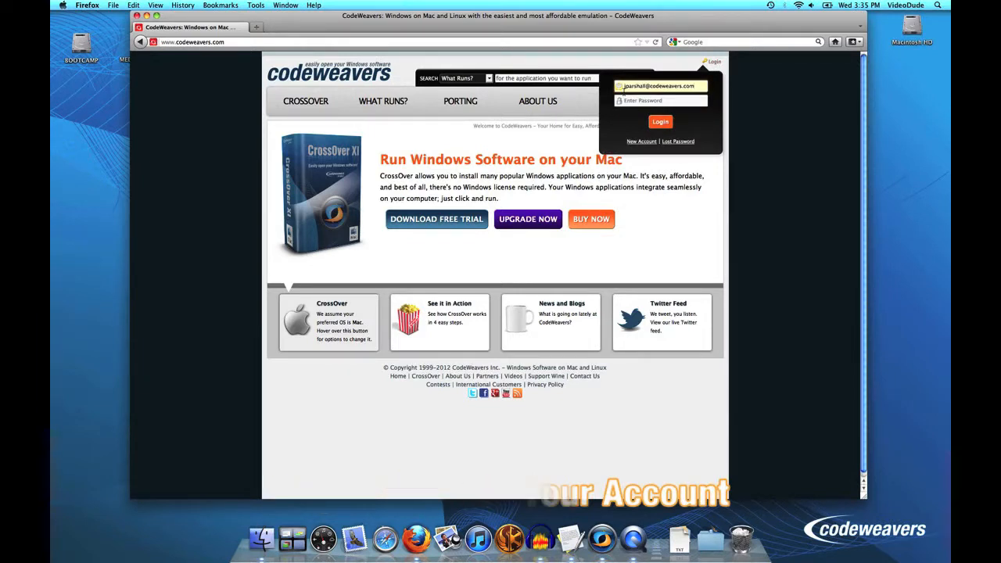
{"action": "left_click", "coordinate": [660, 100]}
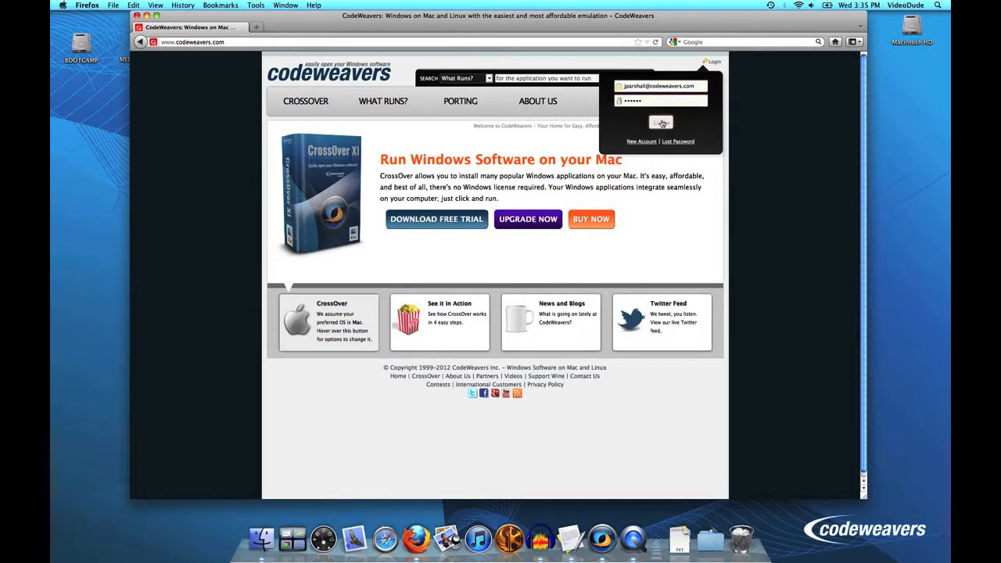
Step: Log in, then choose My Downloads from the account name menu
{"action": "left_click", "coordinate": [660, 122]}
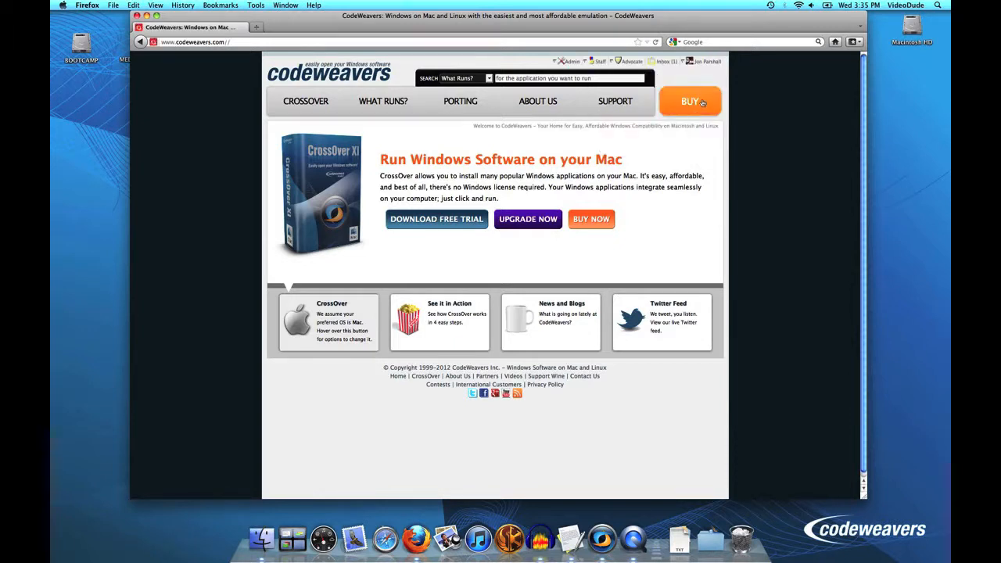
{"action": "left_click", "coordinate": [704, 62]}
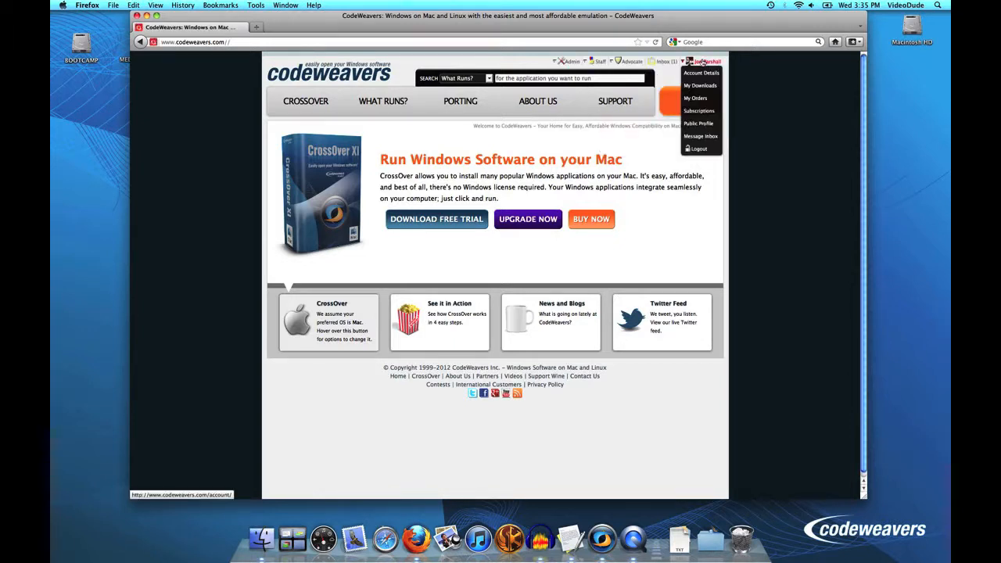
{"action": "mouse_move", "coordinate": [699, 85]}
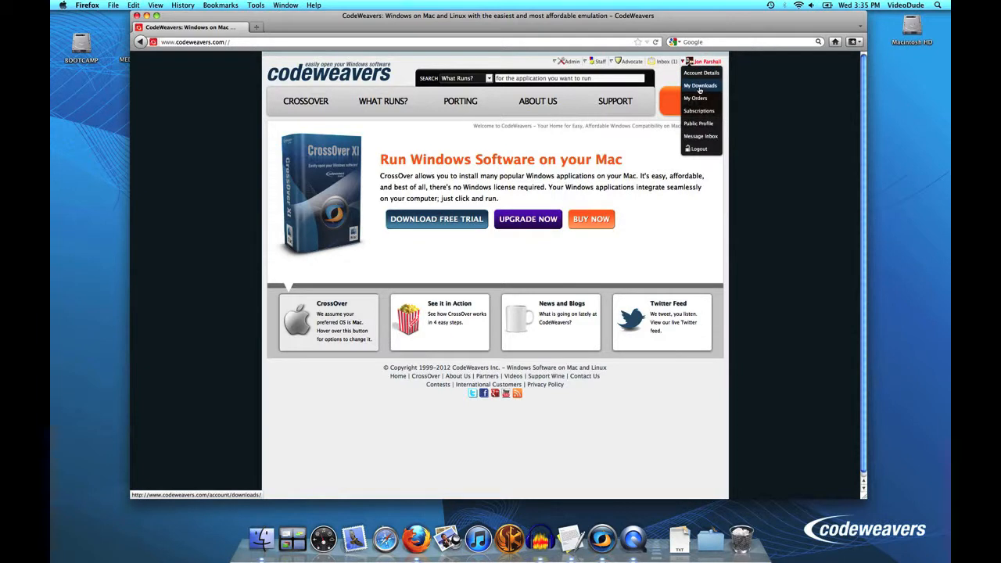
{"action": "left_click", "coordinate": [700, 85]}
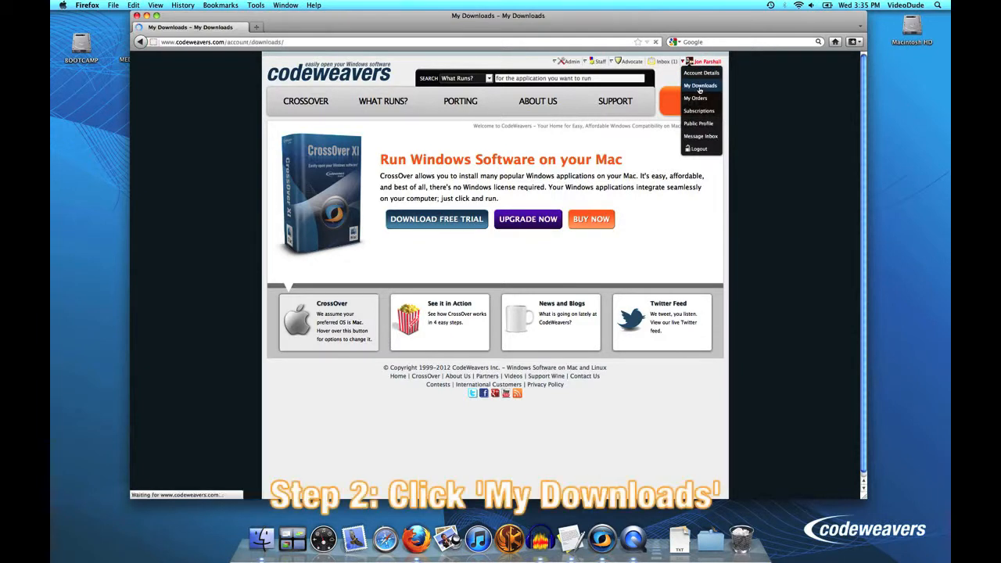
Step: Download the CrossOver Mac 11.0.3 zip and open it with Archive Utility
{"action": "left_click", "coordinate": [700, 85]}
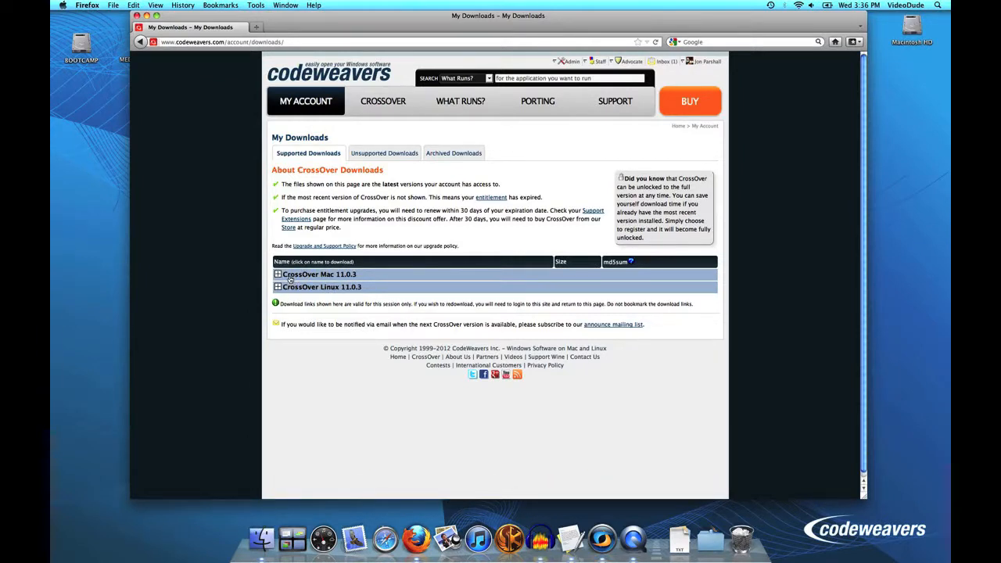
{"action": "left_click", "coordinate": [277, 273]}
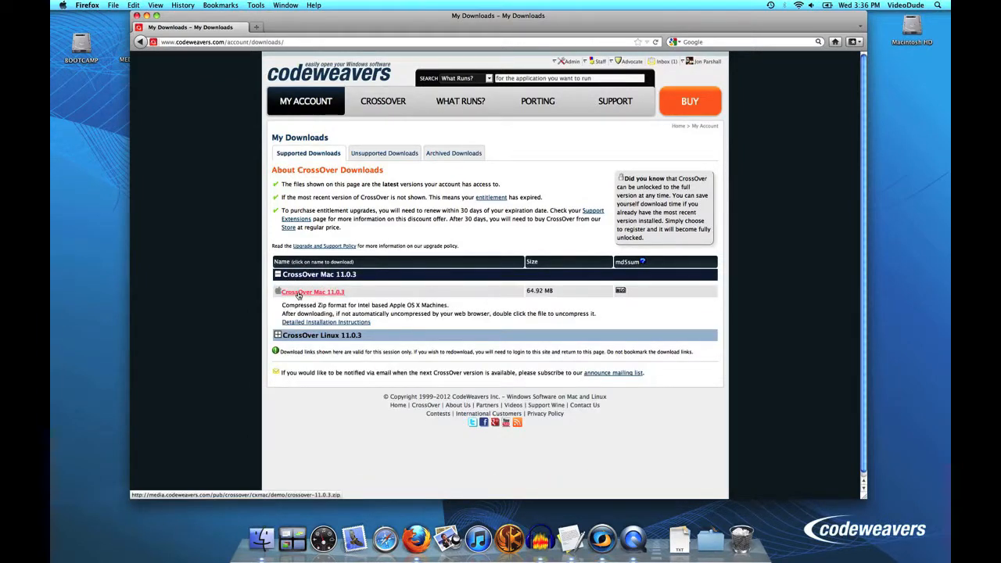
{"action": "left_click", "coordinate": [311, 292]}
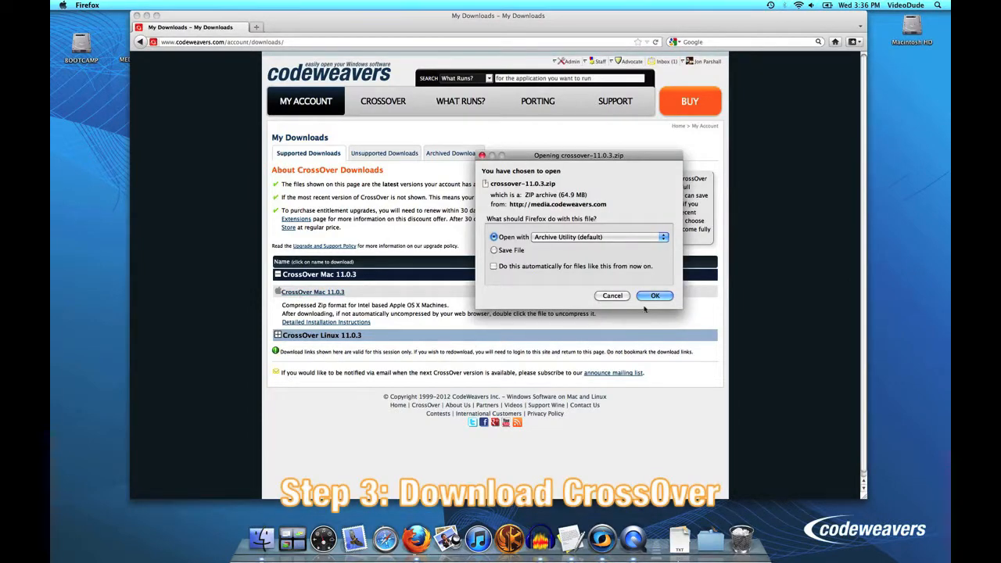
{"action": "left_click", "coordinate": [654, 295]}
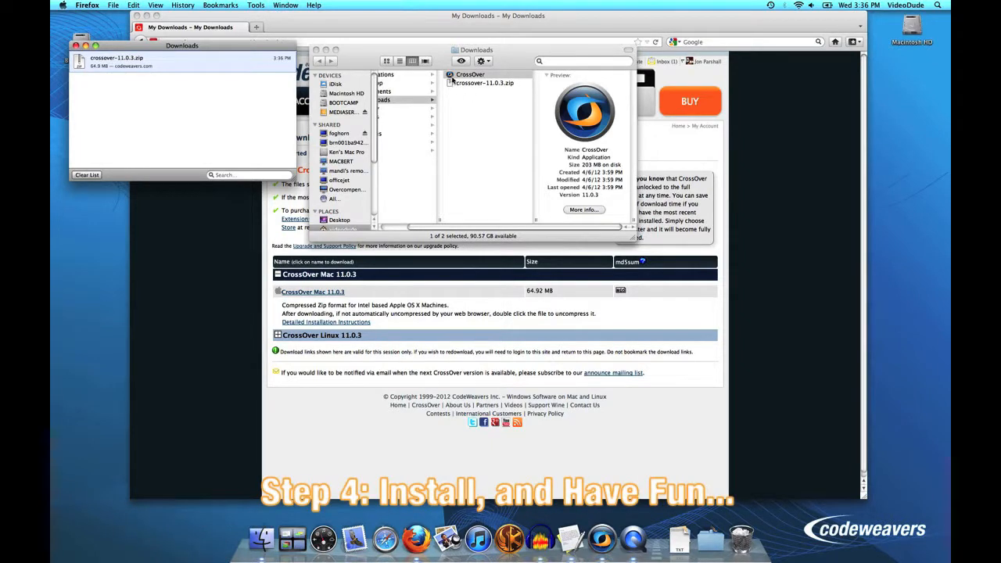
Step: Launch CrossOver from Downloads, approve the internet-app warning, and move it to Applications
{"action": "left_click", "coordinate": [469, 74]}
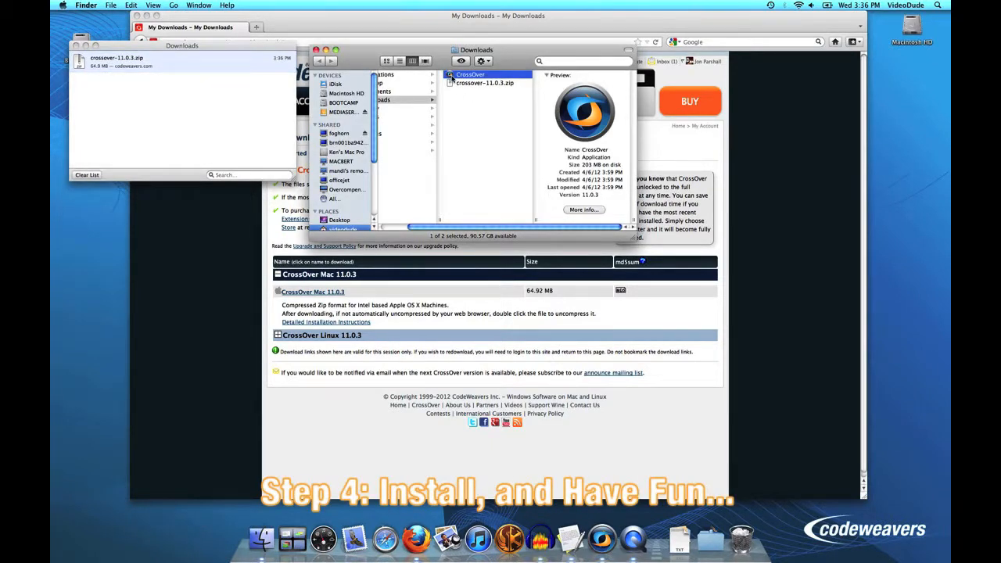
{"action": "double_click", "coordinate": [469, 74]}
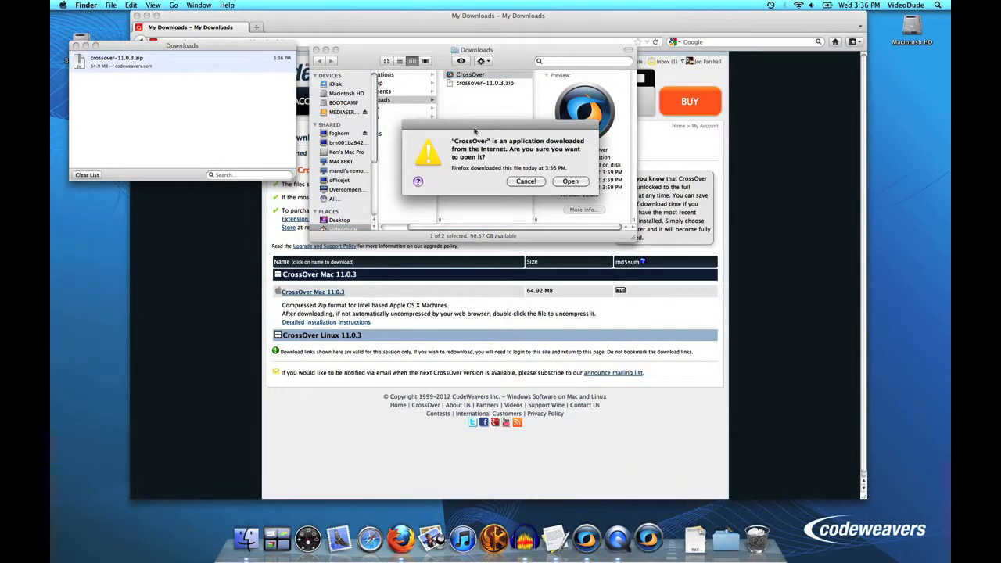
{"action": "left_click", "coordinate": [570, 181]}
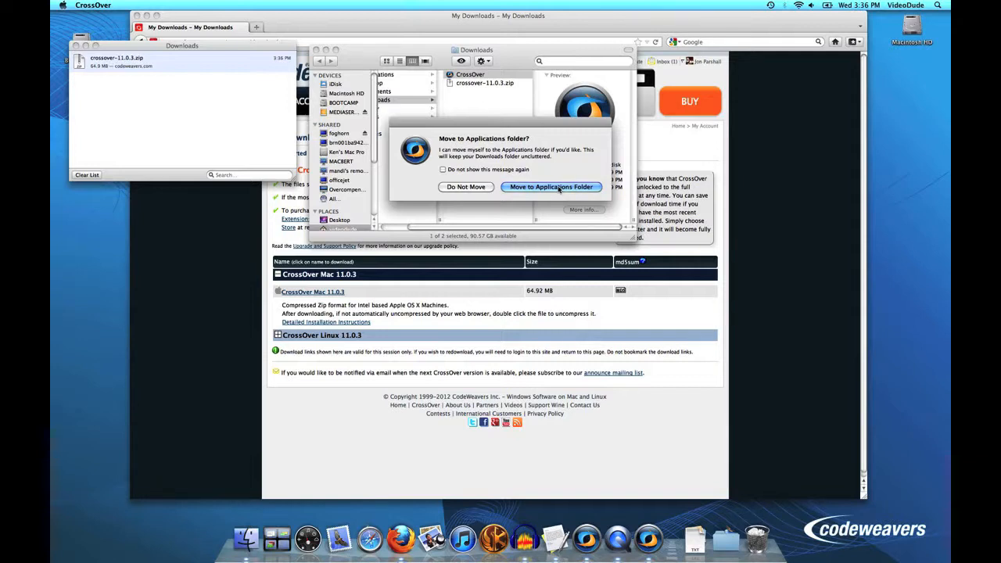
{"action": "left_click", "coordinate": [551, 186]}
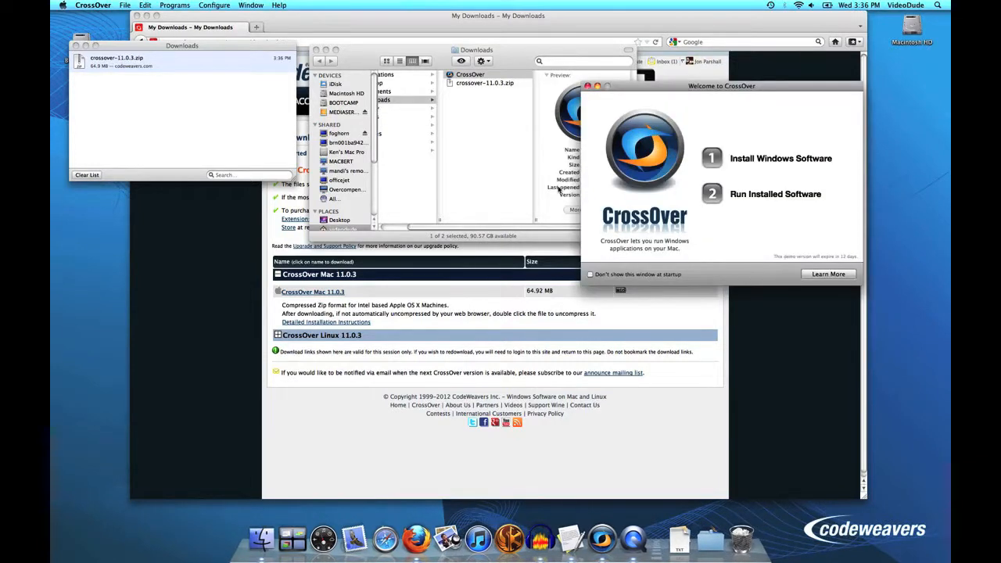